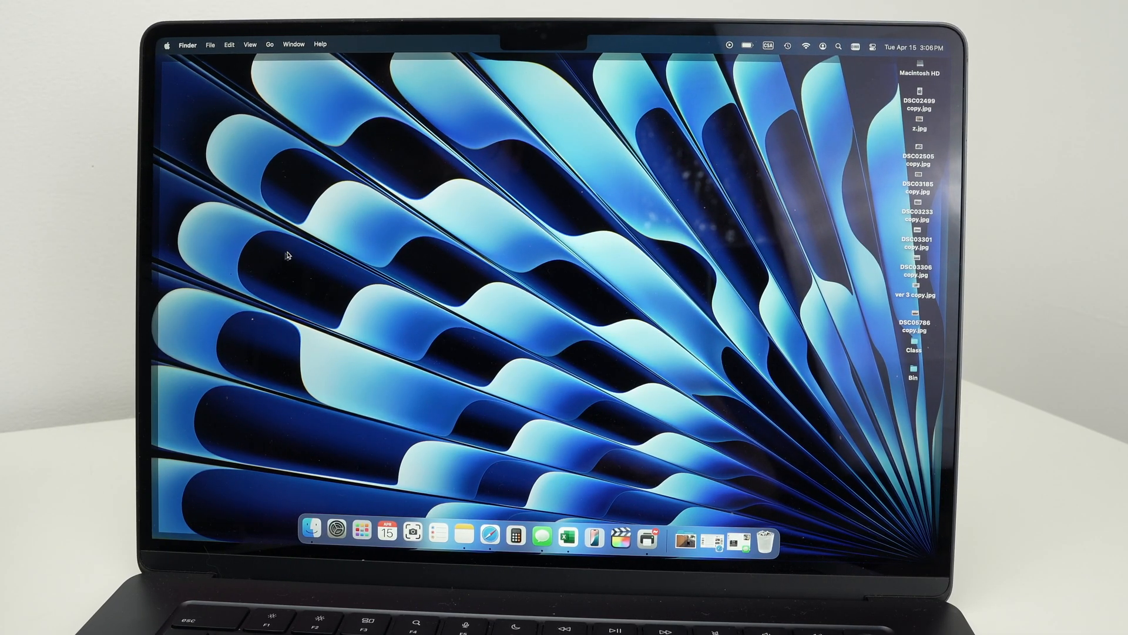
{"action": "mouse_move", "coordinate": [239, 150]}
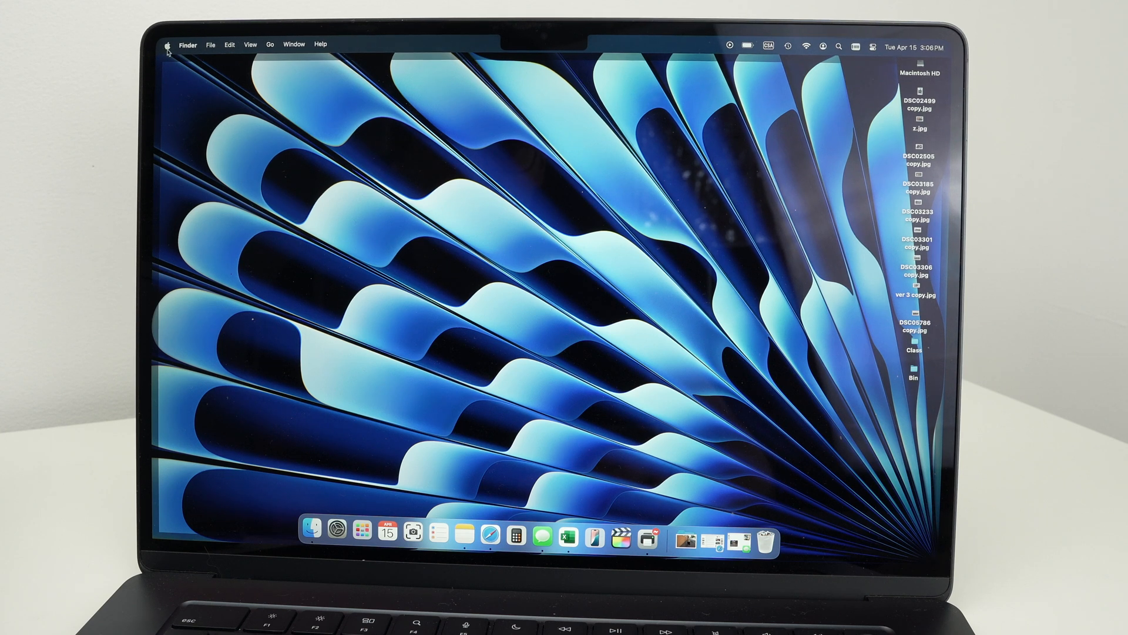
Open System Settings from the Apple menu and select Printers & Scanners in the sidebar
{"action": "left_click", "coordinate": [168, 45]}
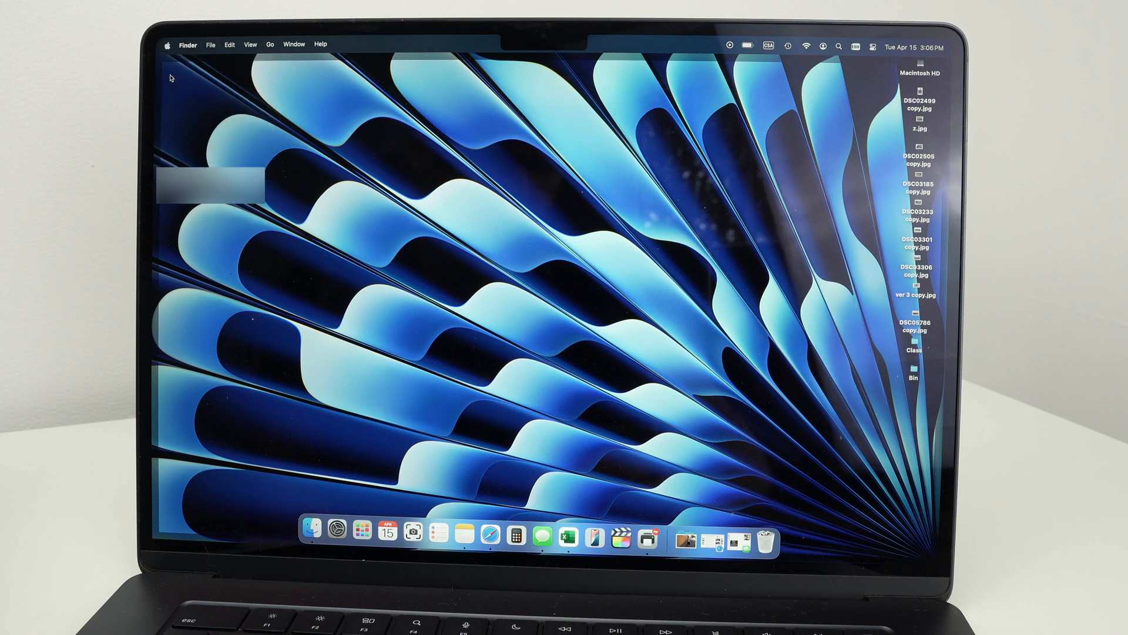
{"action": "left_click", "coordinate": [337, 528]}
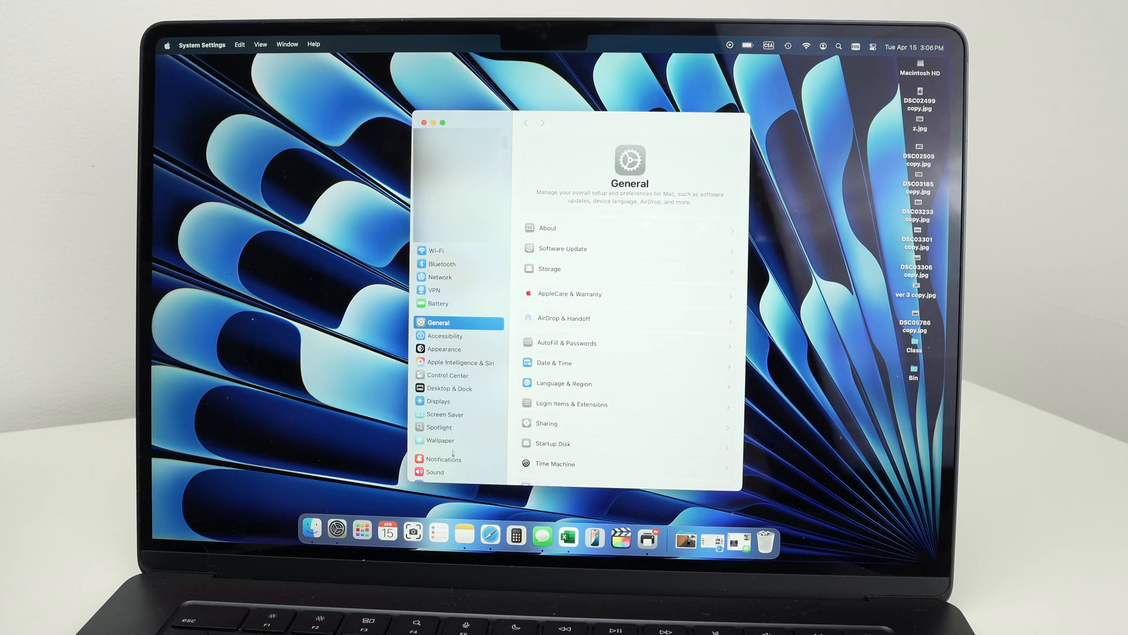
{"action": "scroll", "scroll_direction": "down", "scroll_amount": 3}
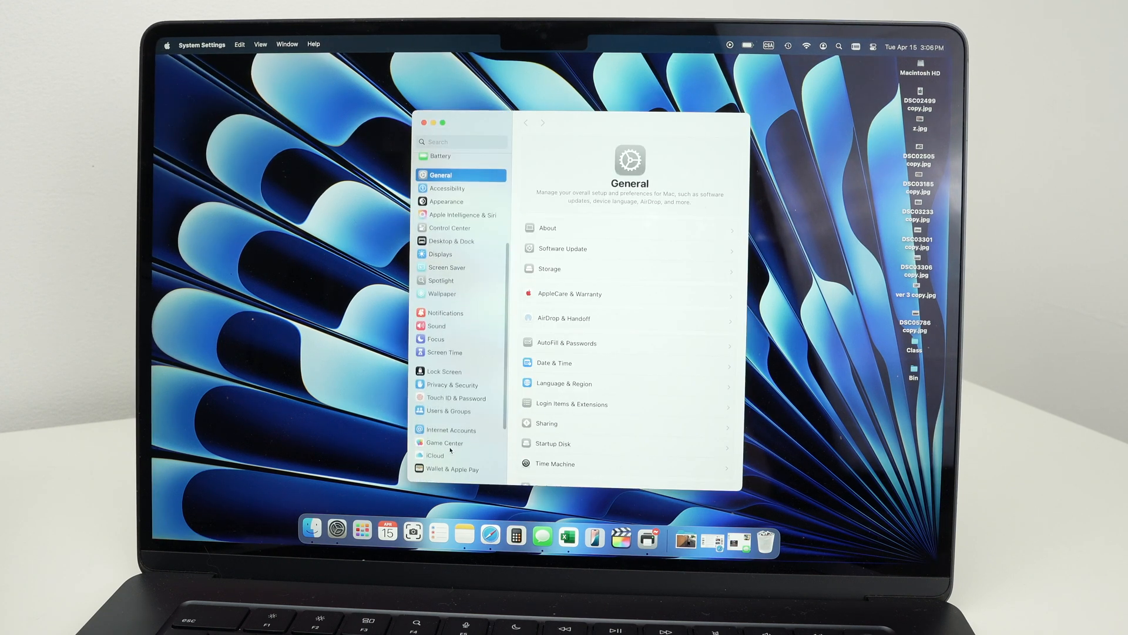
{"action": "scroll", "scroll_direction": "down", "scroll_amount": 3}
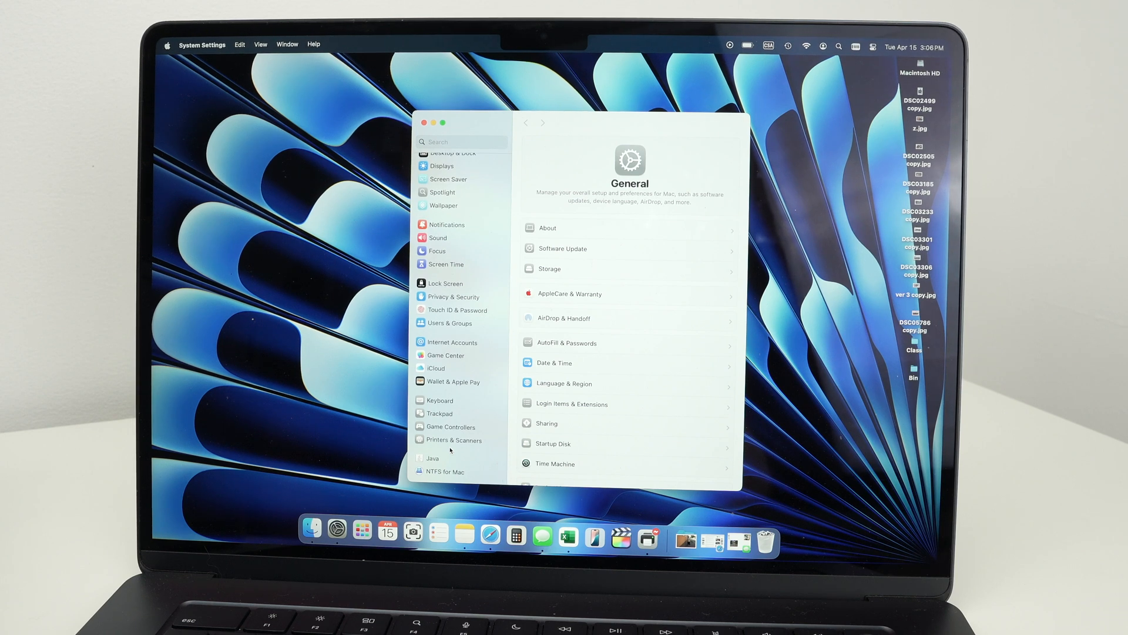
{"action": "left_click", "coordinate": [453, 440]}
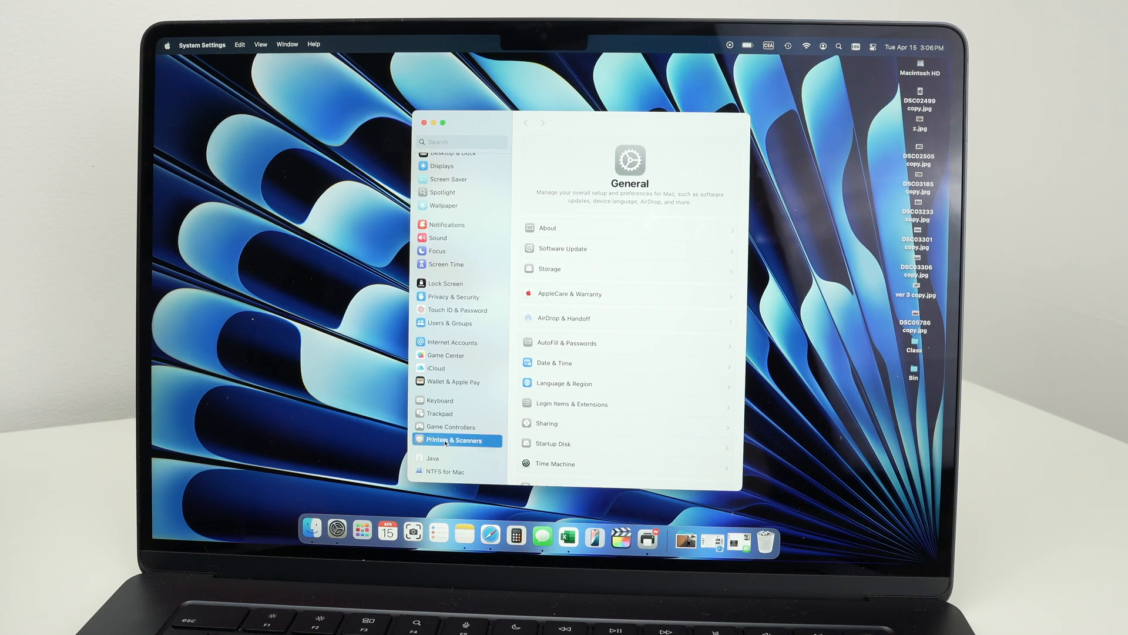
Show the Printers & Scanners pane and scroll to the bottom of its device list
{"action": "left_click", "coordinate": [457, 440]}
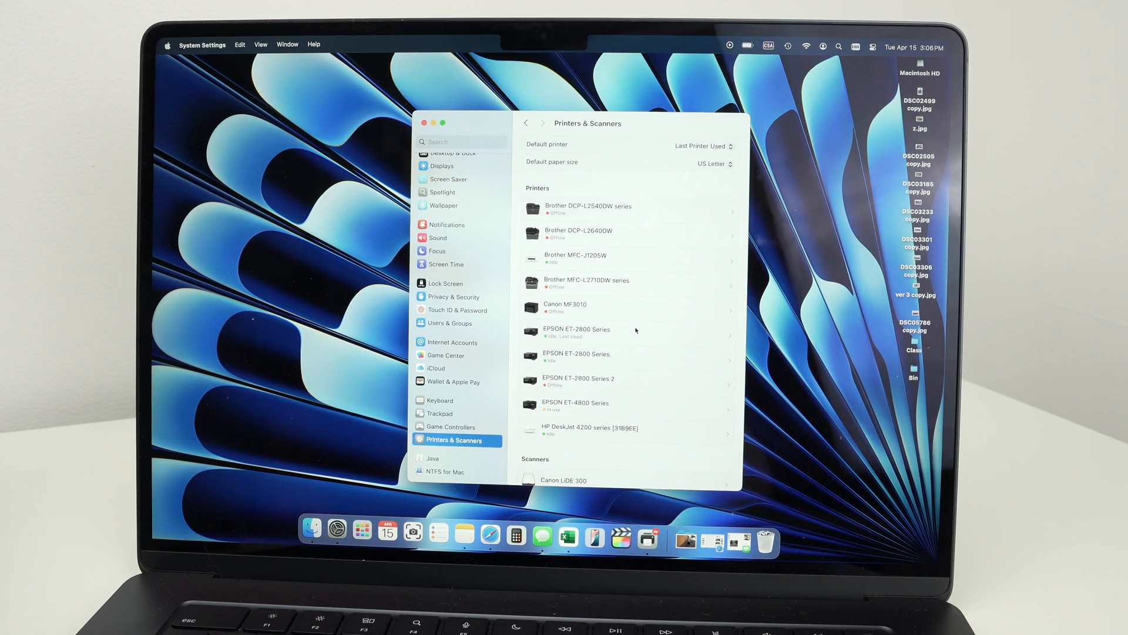
{"action": "scroll", "scroll_direction": "down", "scroll_amount": 3}
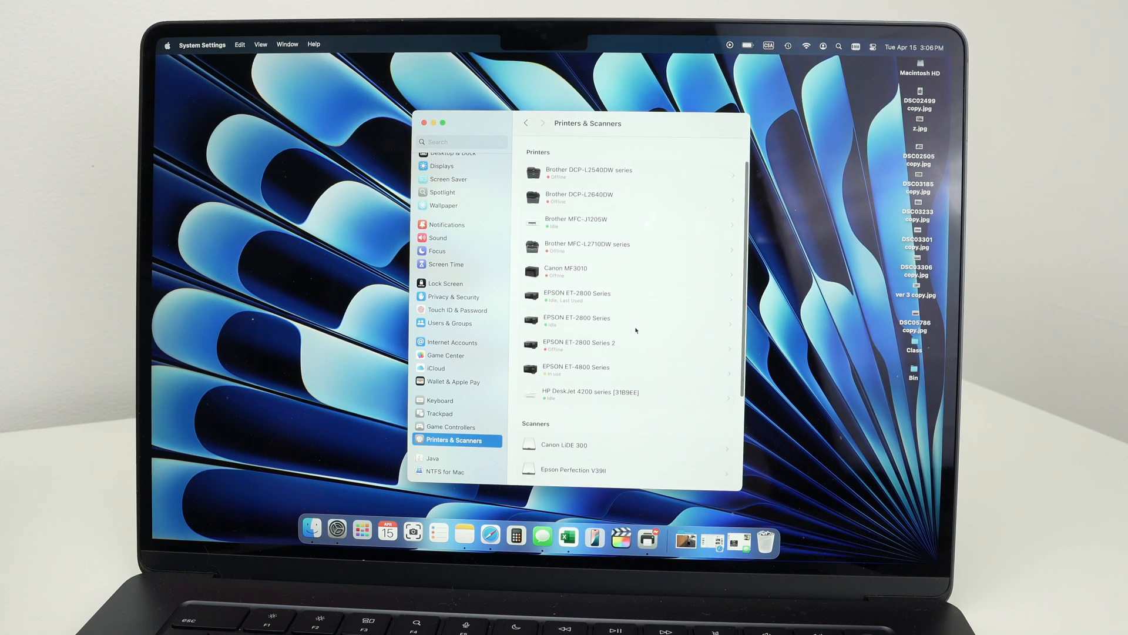
{"action": "scroll", "scroll_direction": "down", "scroll_amount": 3}
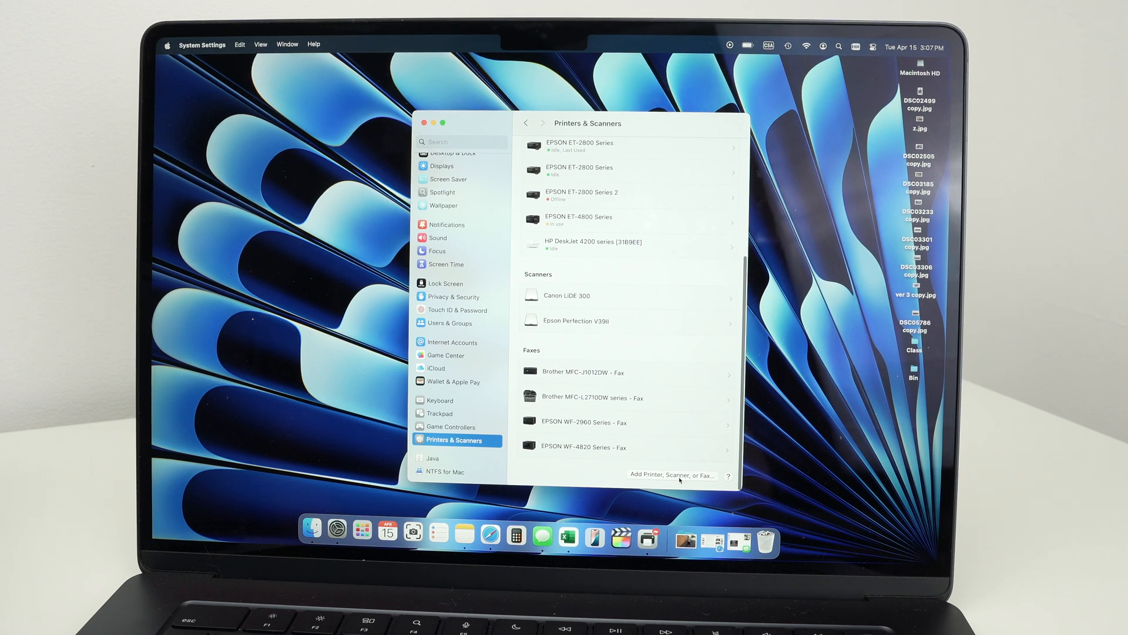
Add the Brother HL-L2405W network printer, allowing the network device search
{"action": "left_click", "coordinate": [670, 475]}
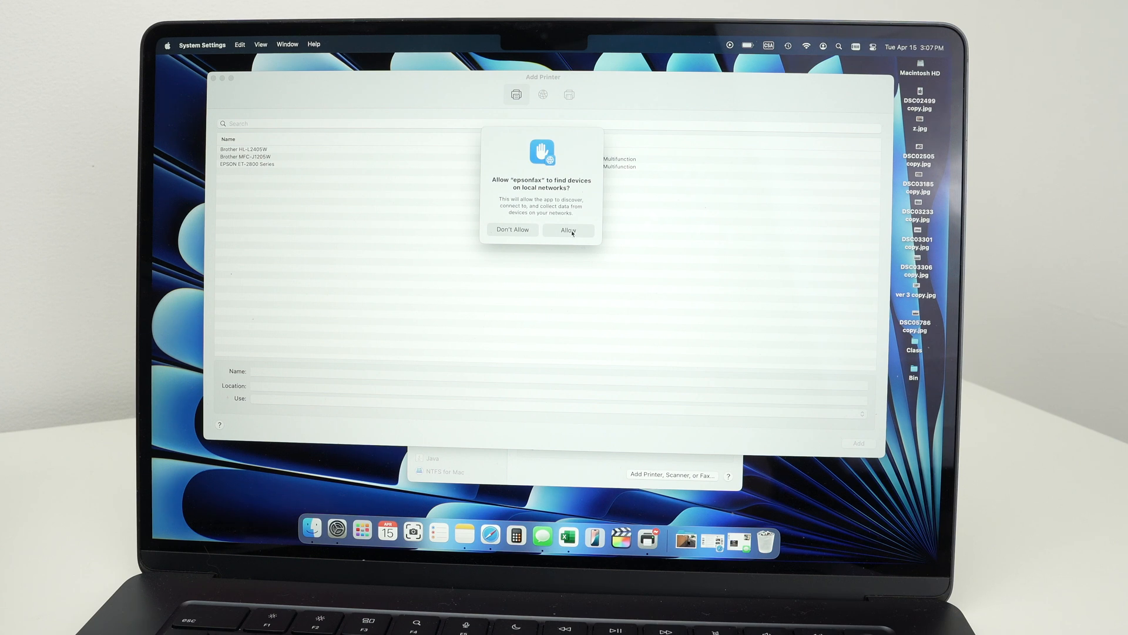
{"action": "left_click", "coordinate": [568, 230]}
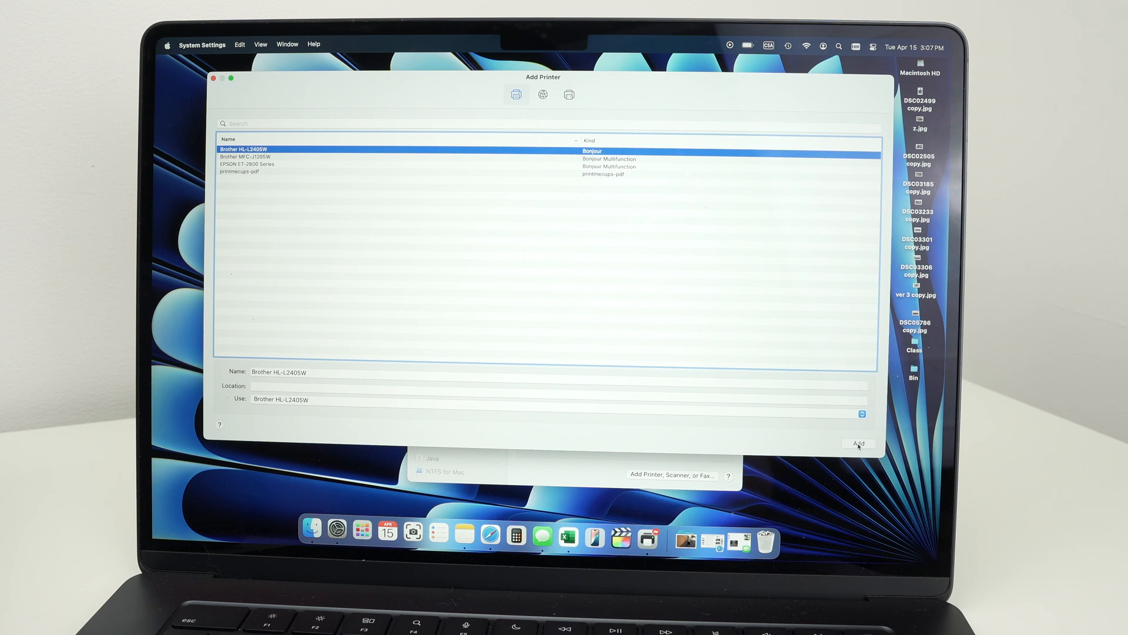
{"action": "left_click", "coordinate": [858, 442]}
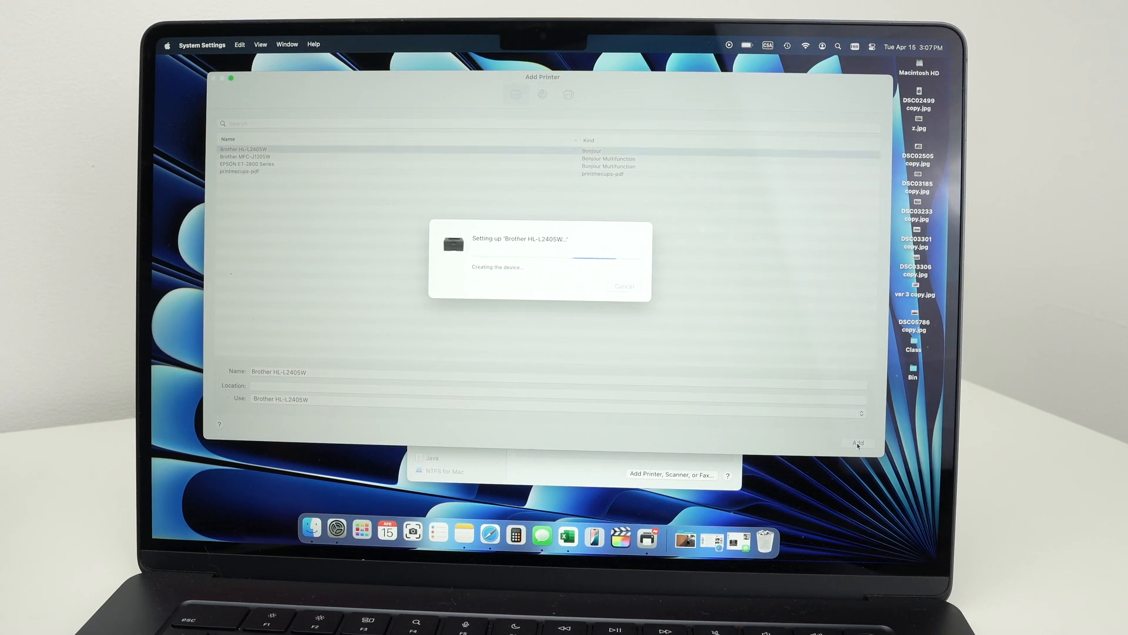
{"action": "left_click", "coordinate": [856, 442]}
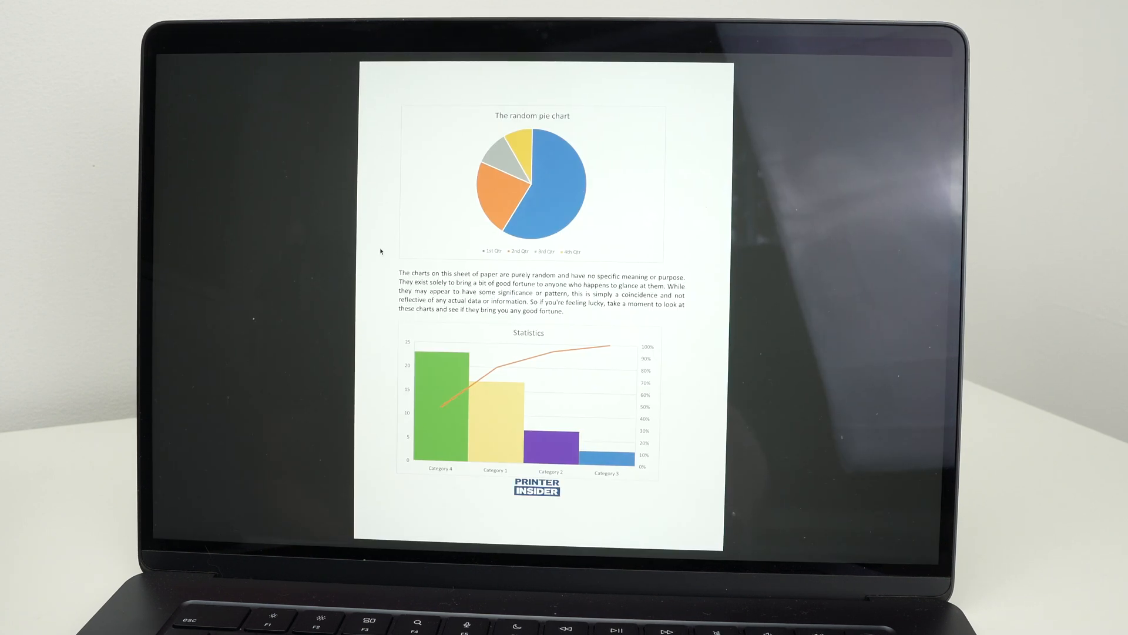
{"action": "mouse_move", "coordinate": [312, 78]}
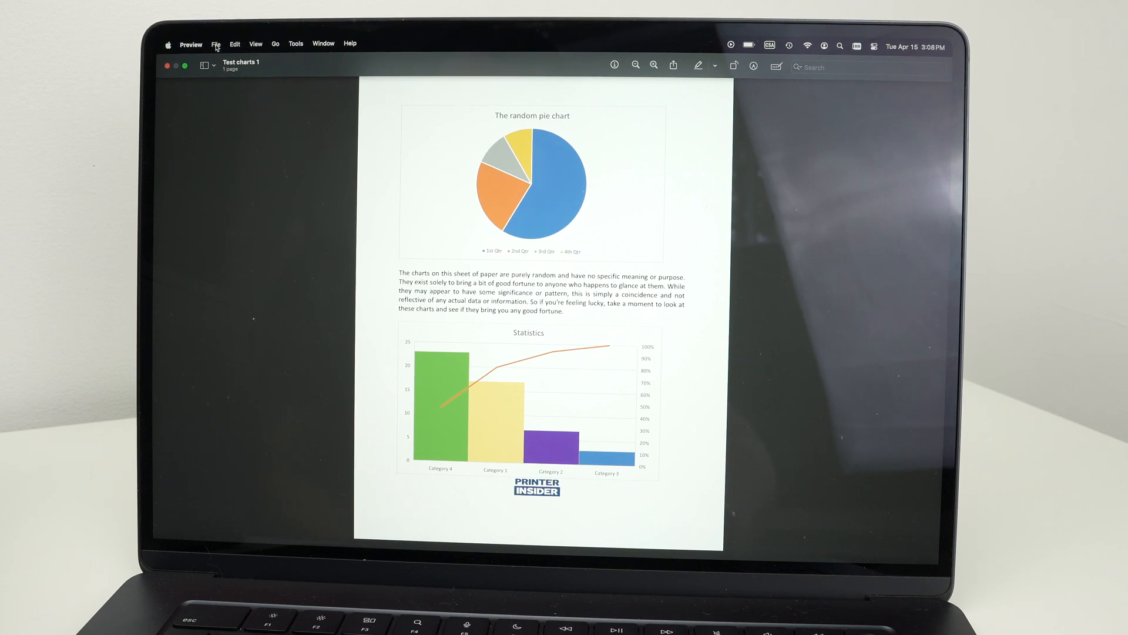
Open Preview's File menu for the Test charts 1 PDF
{"action": "left_click", "coordinate": [215, 43]}
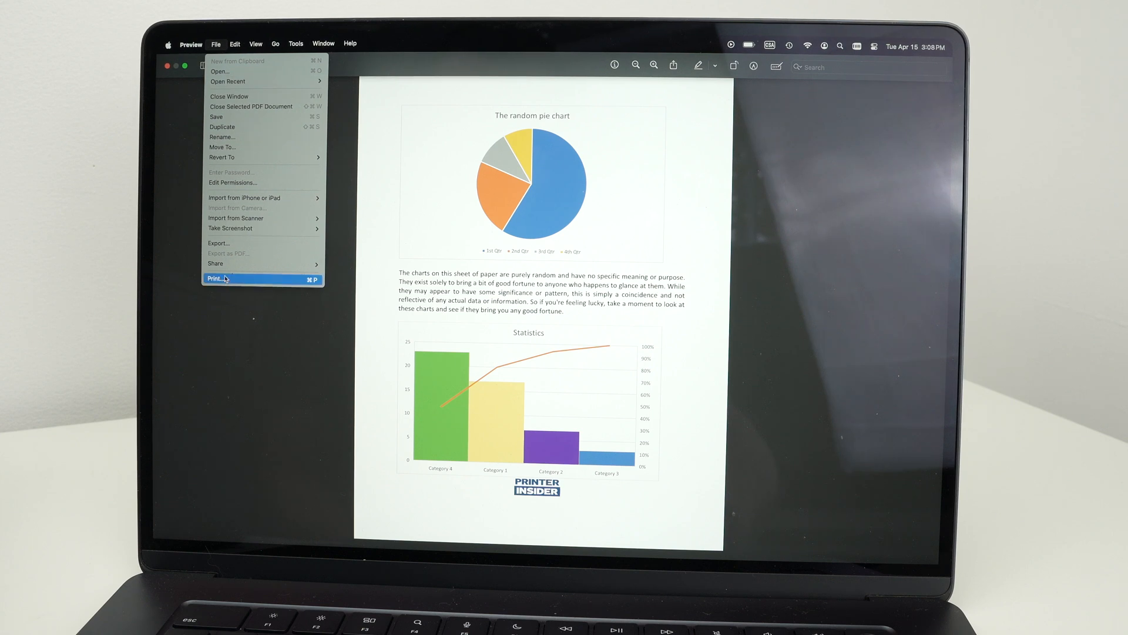
Open the print dialog for Test charts 1 and scroll through its options
{"action": "left_click", "coordinate": [216, 278]}
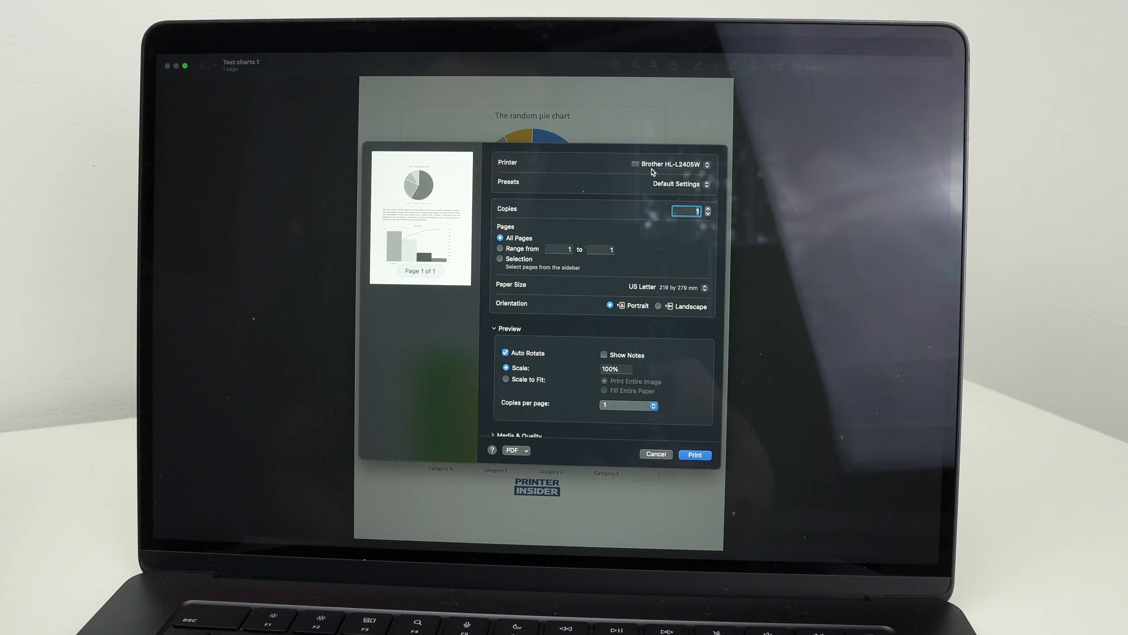
{"action": "mouse_move", "coordinate": [549, 325]}
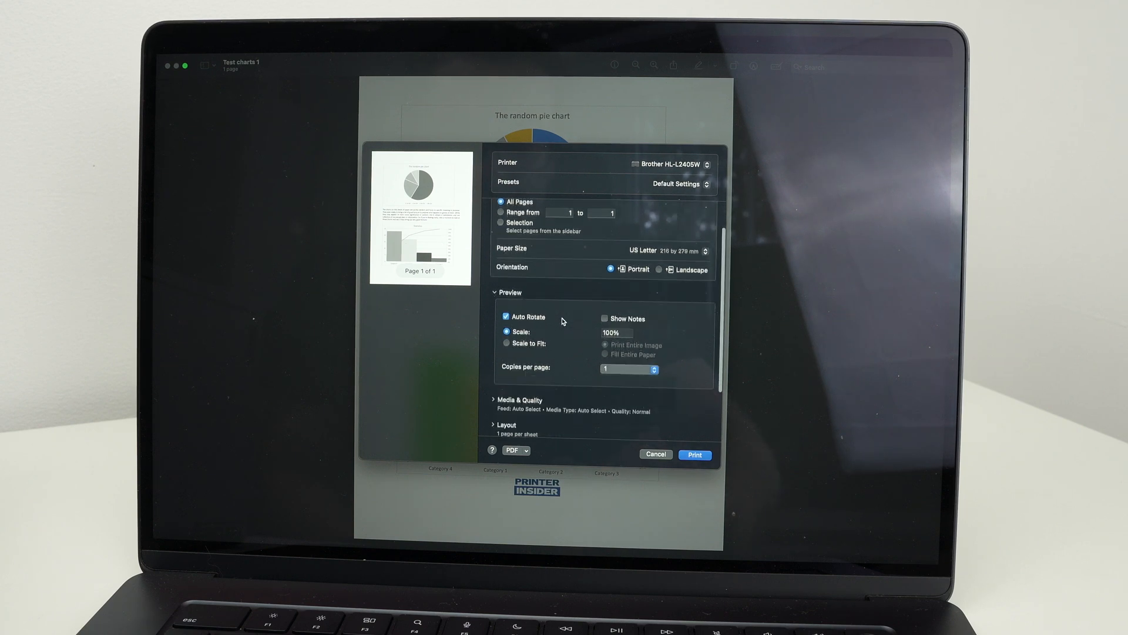
{"action": "scroll", "scroll_direction": "down", "scroll_amount": 3}
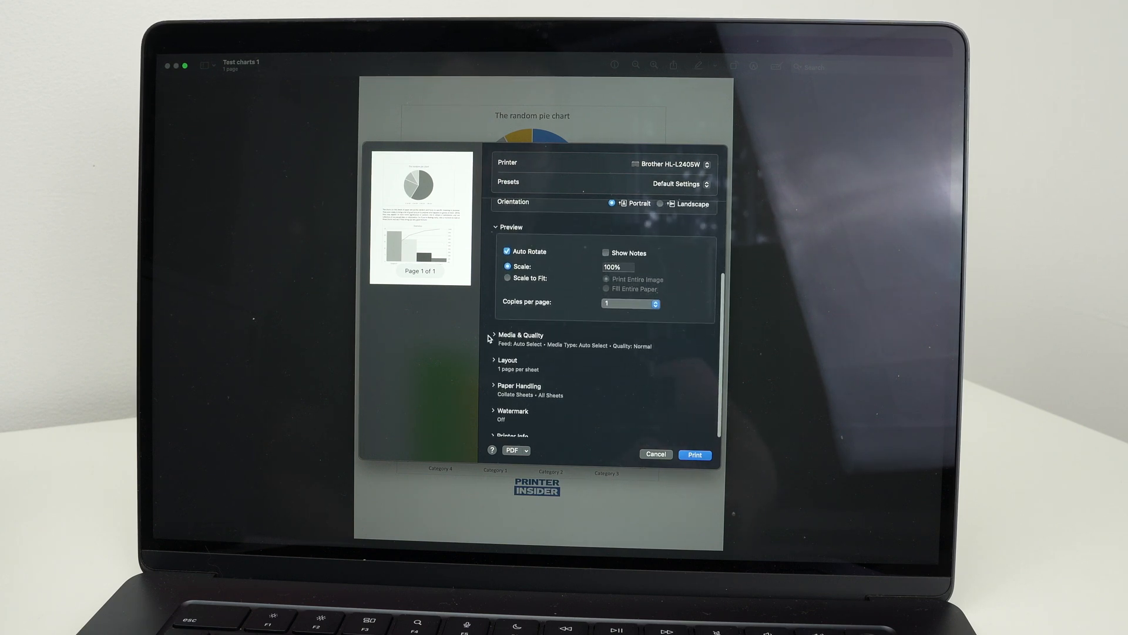
Expand Media & Quality and choose Best from the Quality pop-up
{"action": "left_click", "coordinate": [493, 334]}
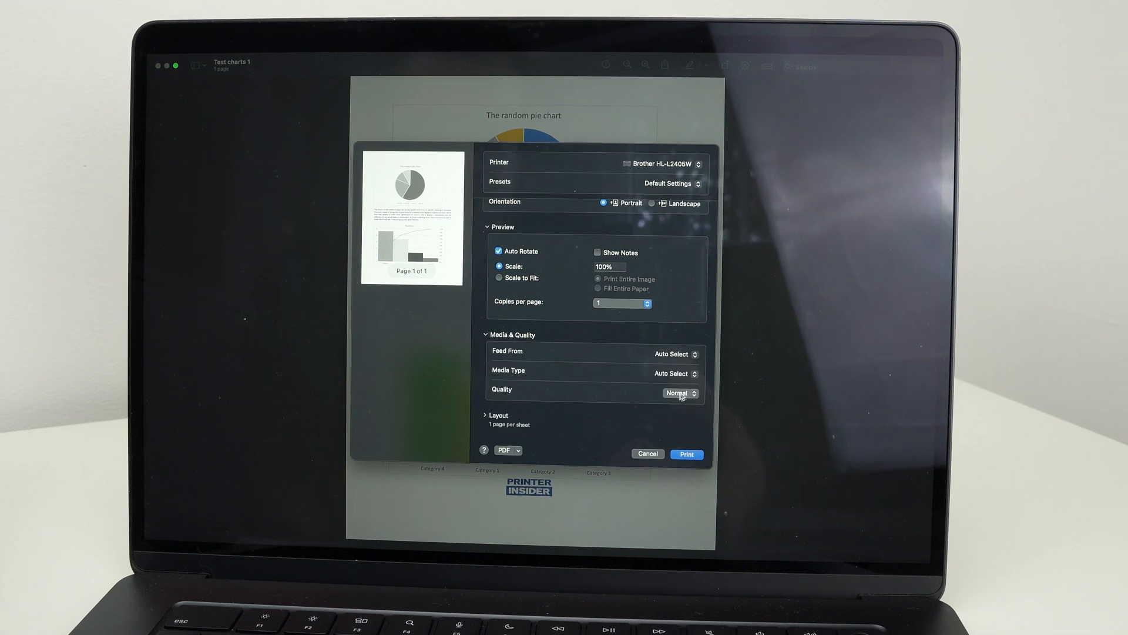
{"action": "left_click", "coordinate": [677, 394]}
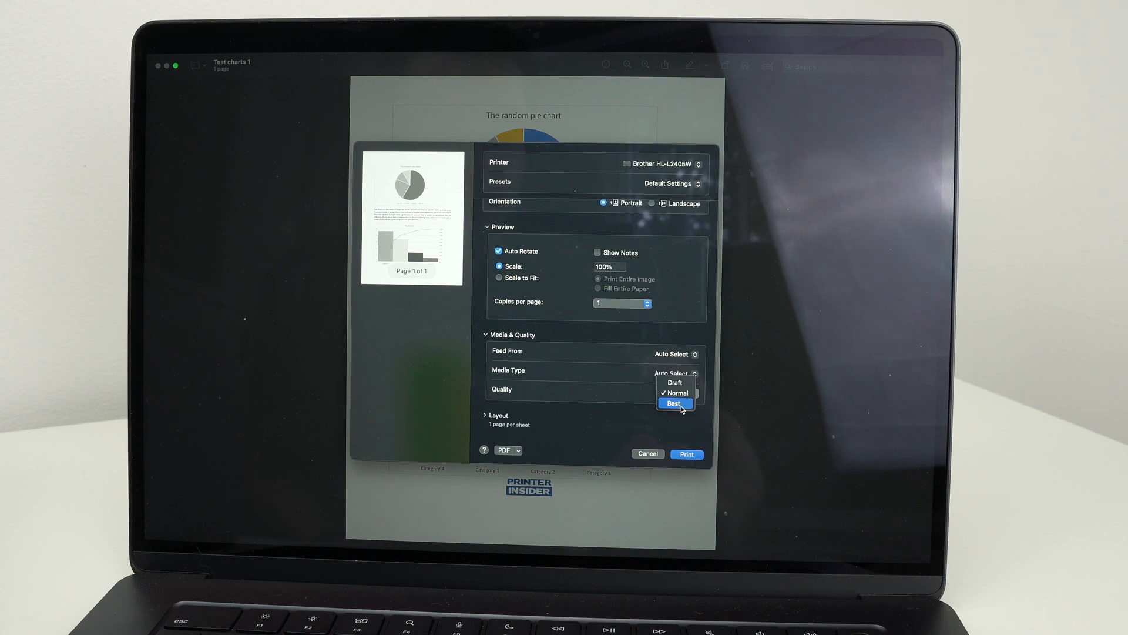
{"action": "mouse_move", "coordinate": [676, 381]}
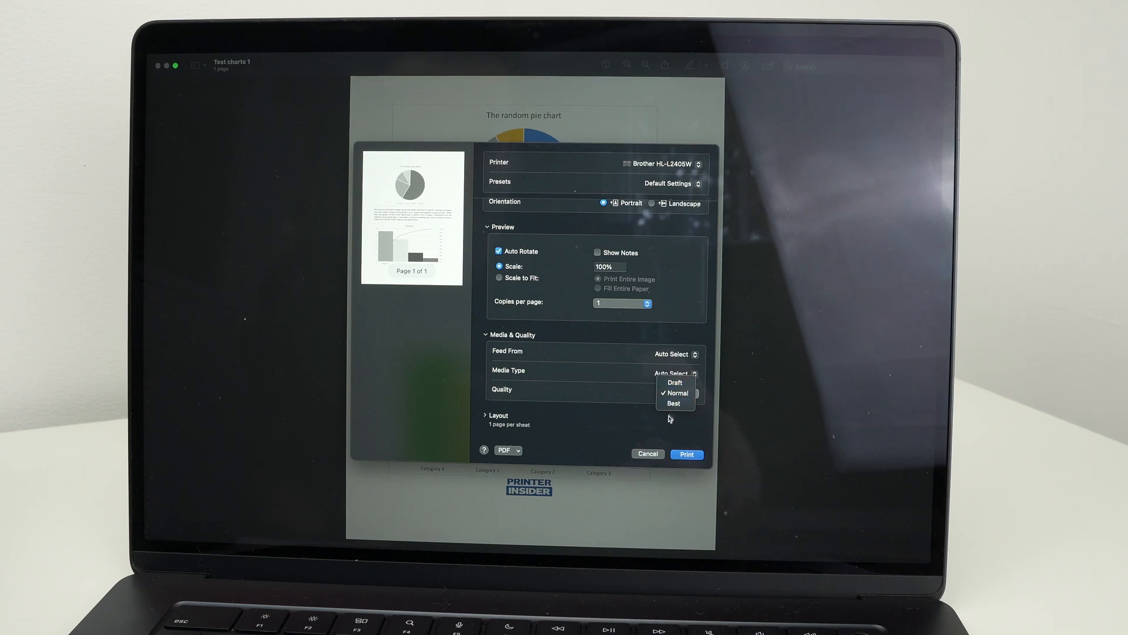
{"action": "left_click", "coordinate": [674, 403]}
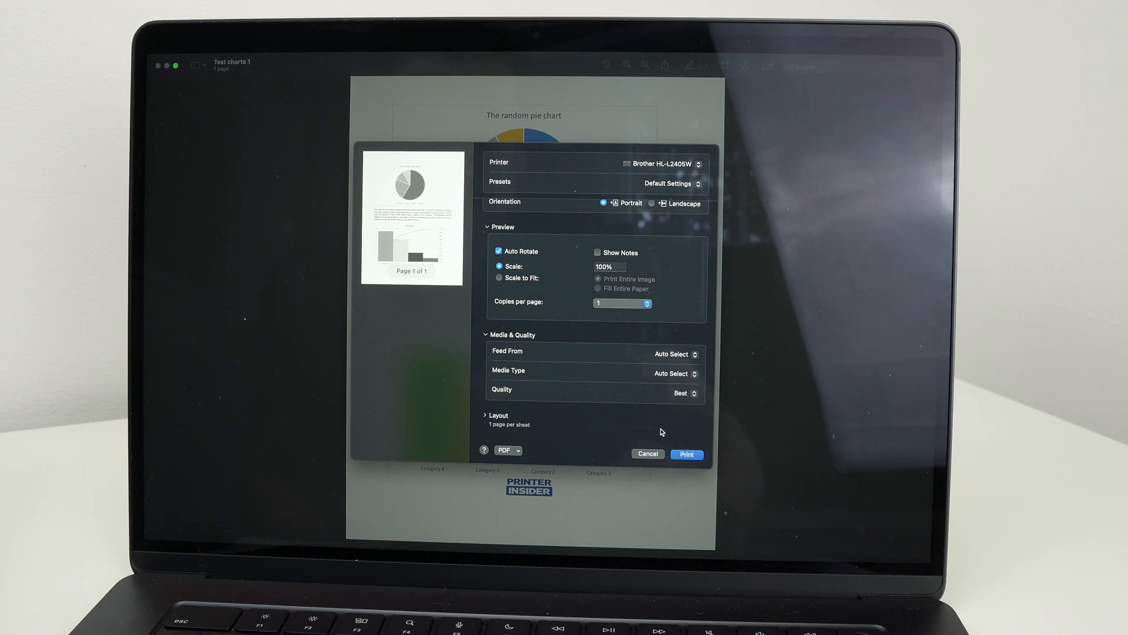